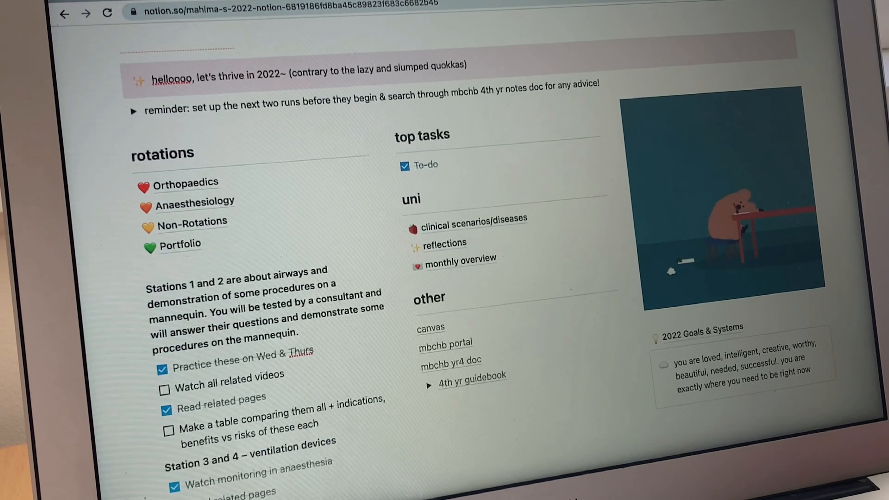
Step: Scroll down the video ideas list to the 'start of 4th yr online vlog' entry
scroll(down, 3)
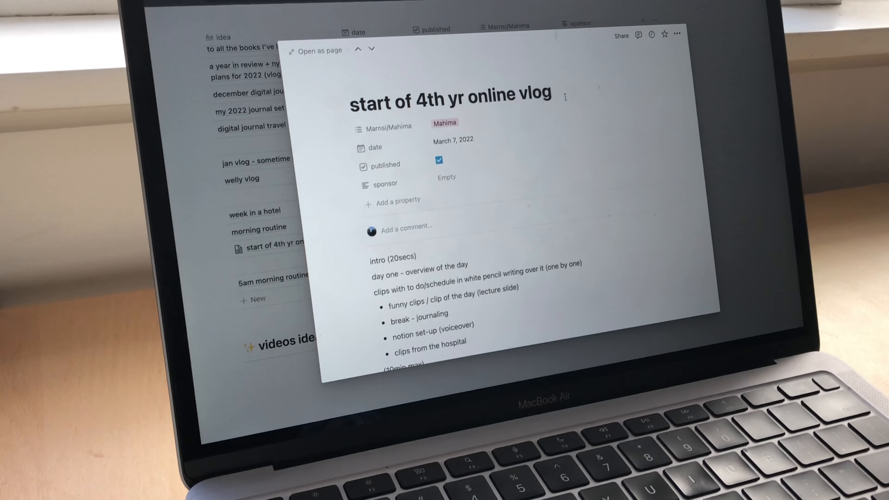
scroll(down, 3)
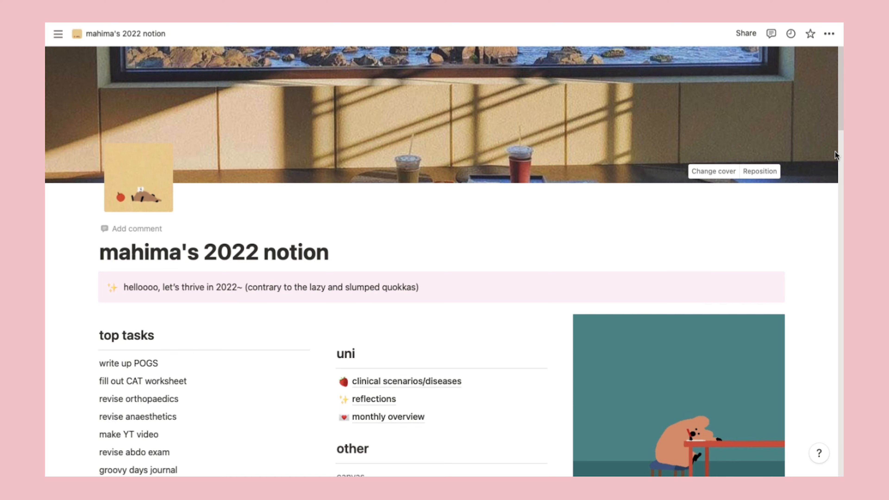
Step: Scroll below the dashboard cover image to reveal the rotations list and links
scroll(down, 3)
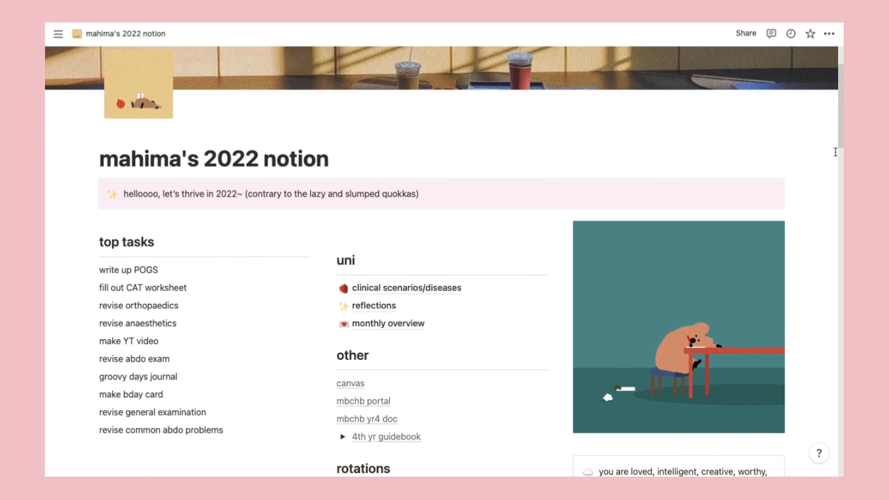
scroll(down, 3)
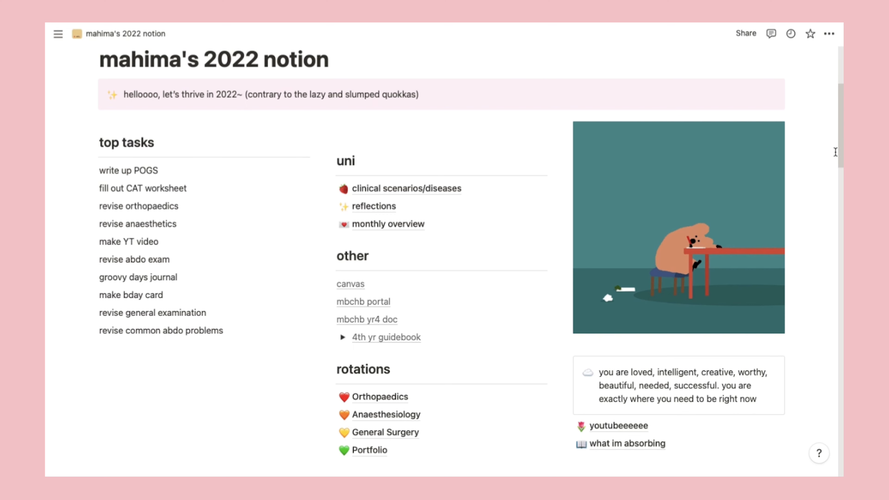
scroll(down, 3)
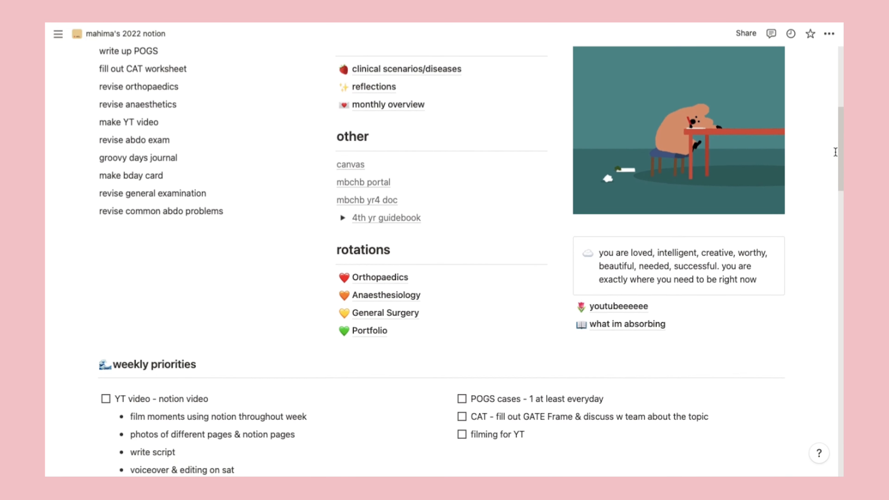
scroll(down, 3)
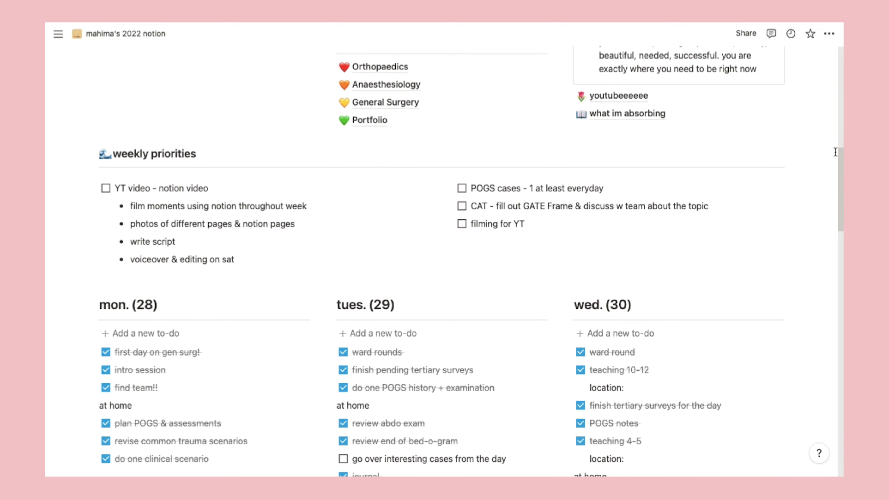
scroll(up, 3)
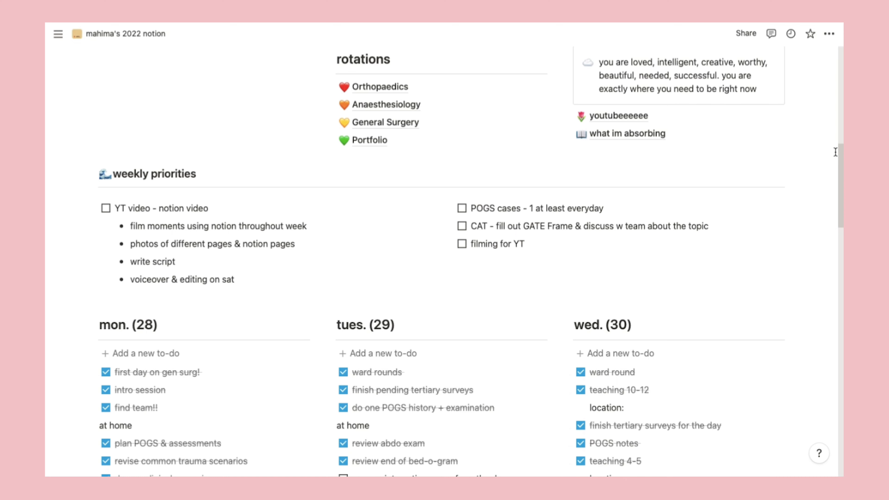
scroll(down, 3)
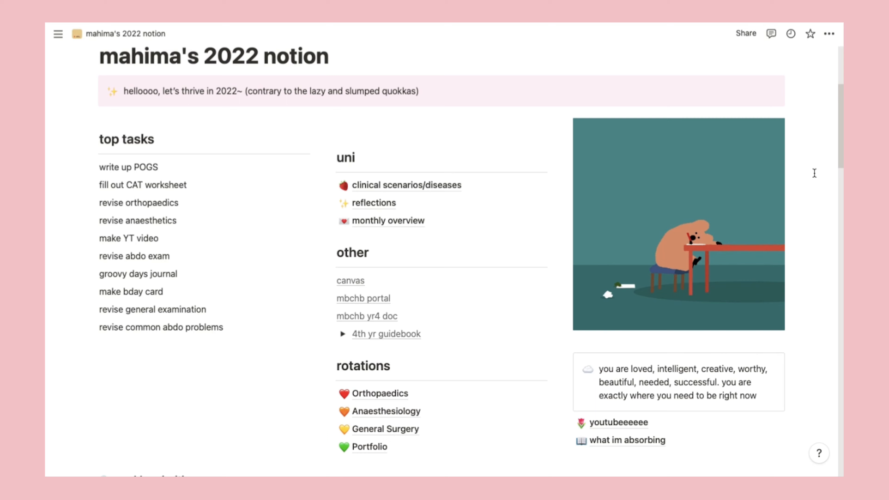
mouse_move(407, 185)
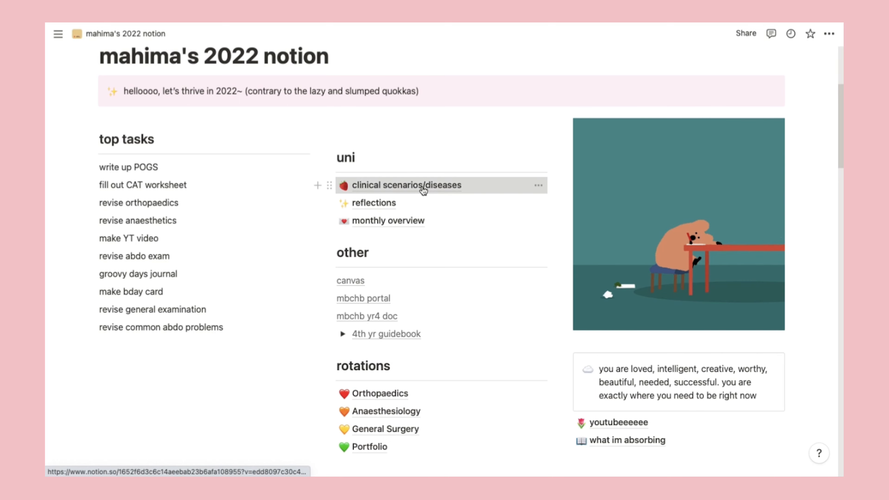
click(407, 185)
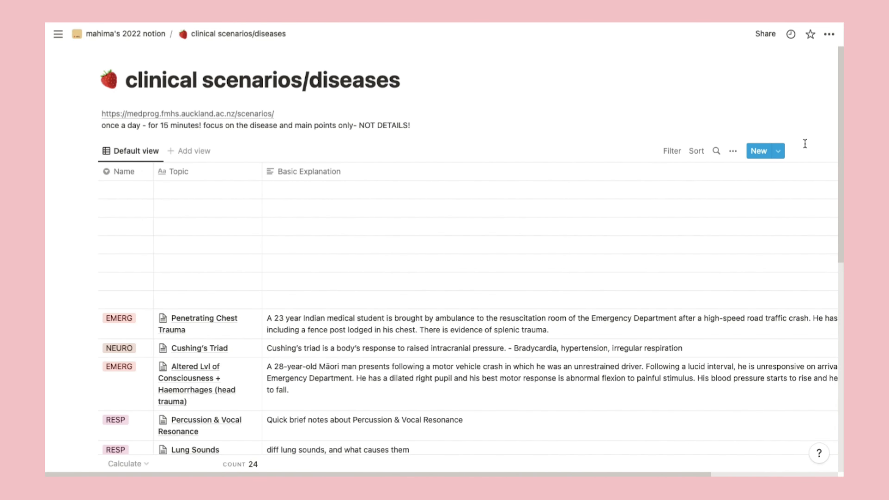
scroll(down, 3)
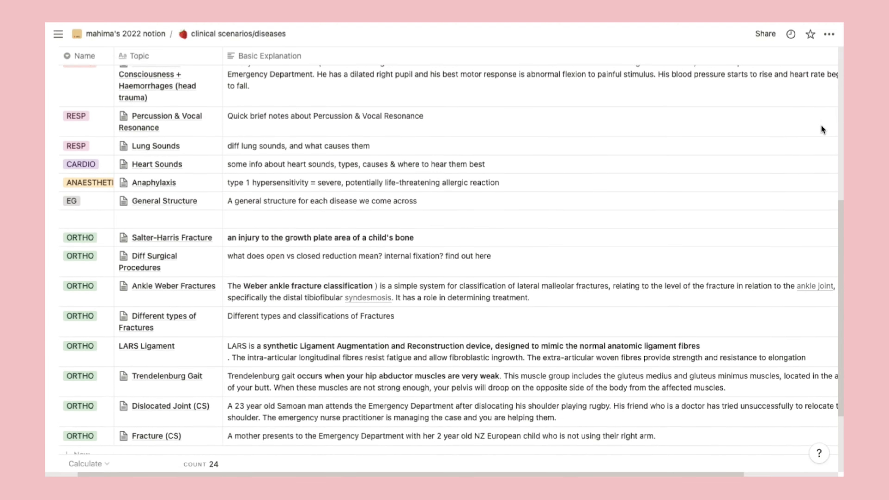
scroll(up, 3)
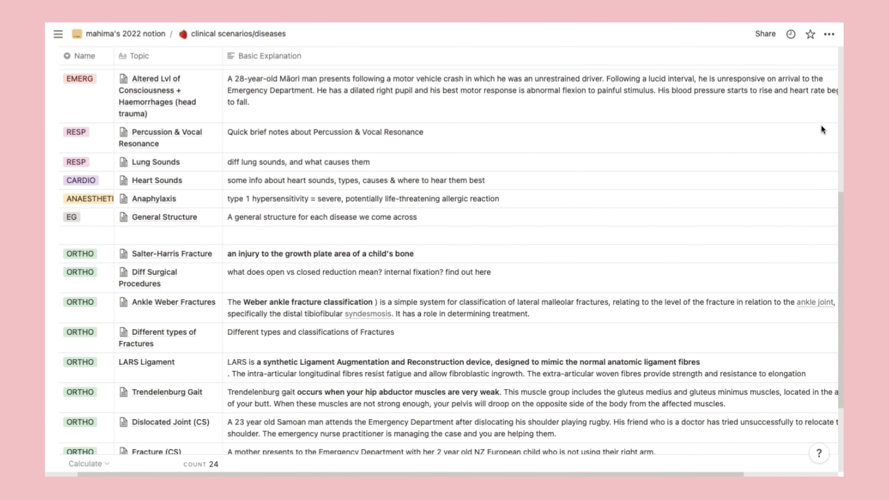
scroll(up, 3)
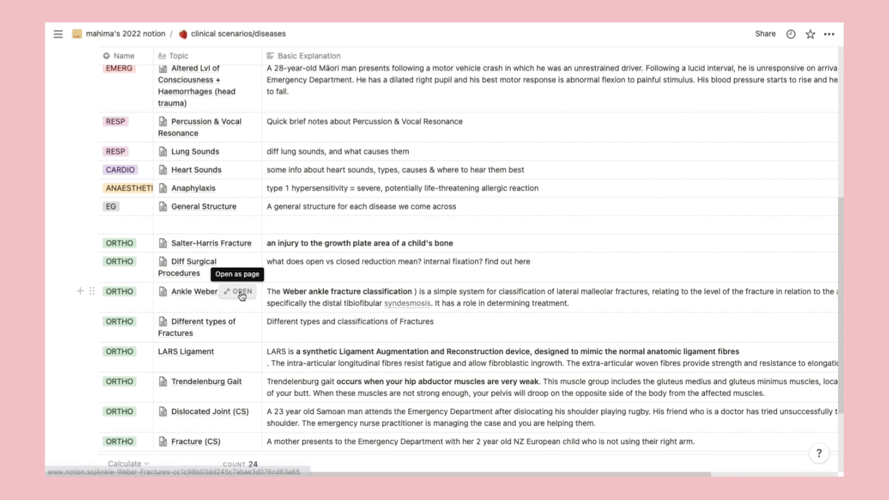
click(239, 291)
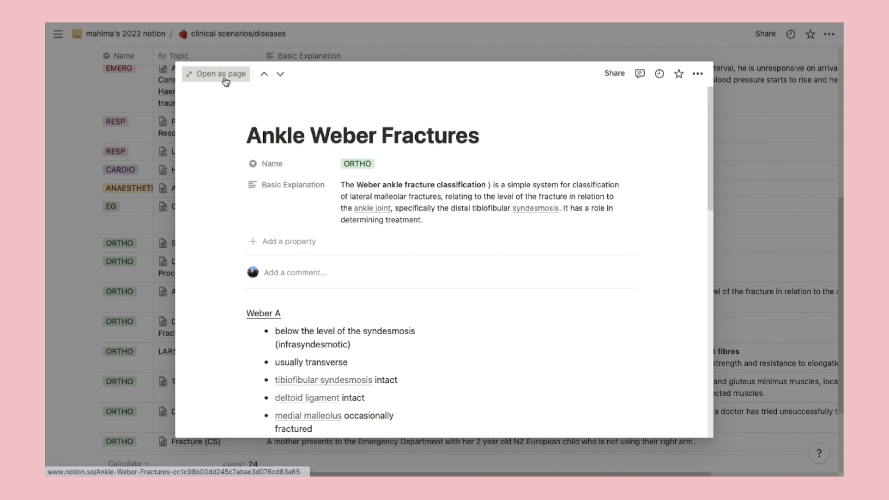
click(216, 74)
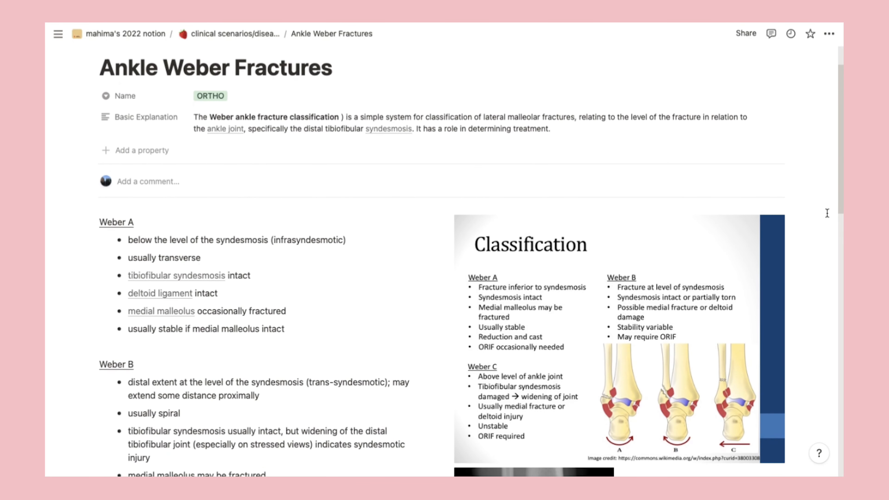
scroll(down, 3)
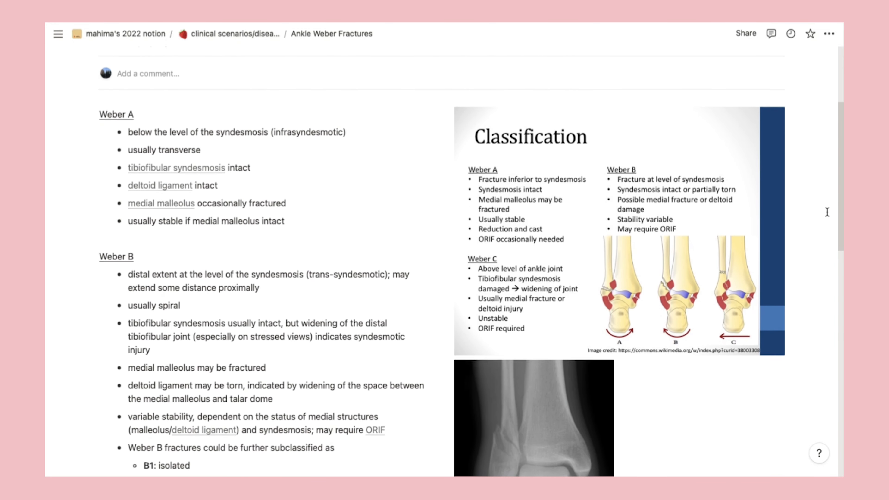
scroll(down, 3)
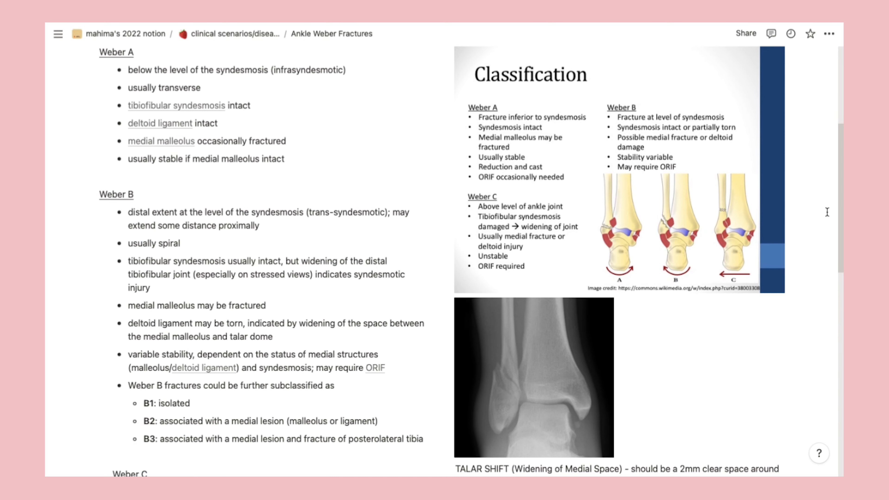
scroll(down, 3)
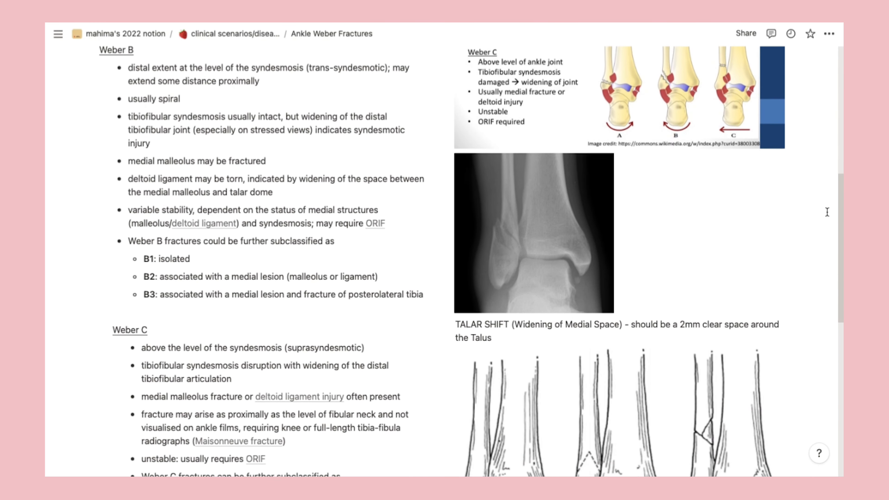
click(124, 34)
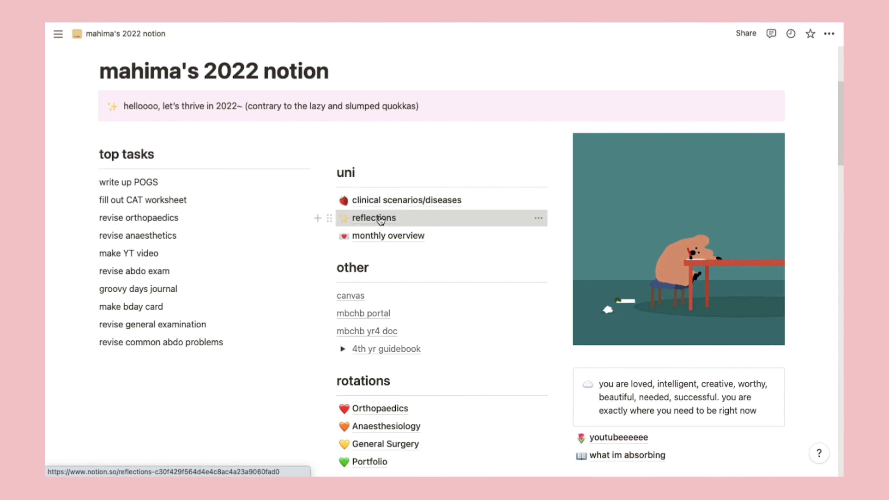
Step: Open the reflections gallery and view the 'blank (2nd wk)' card as a full page
click(372, 218)
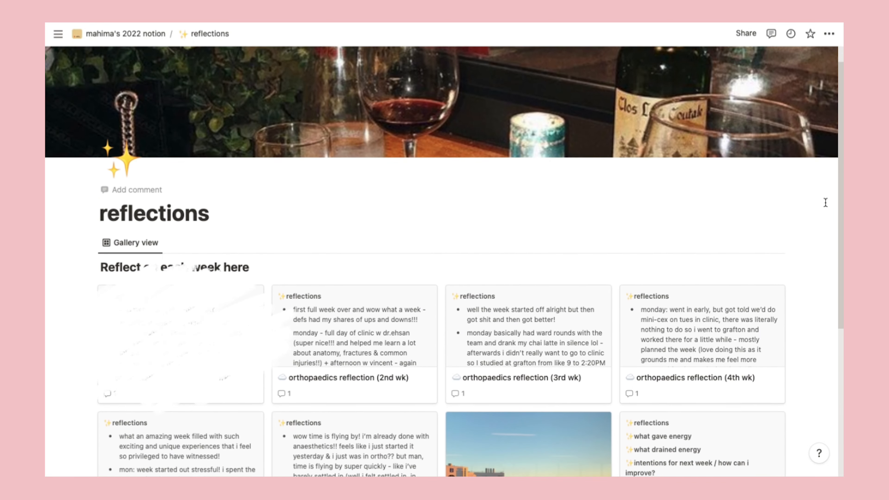
scroll(down, 3)
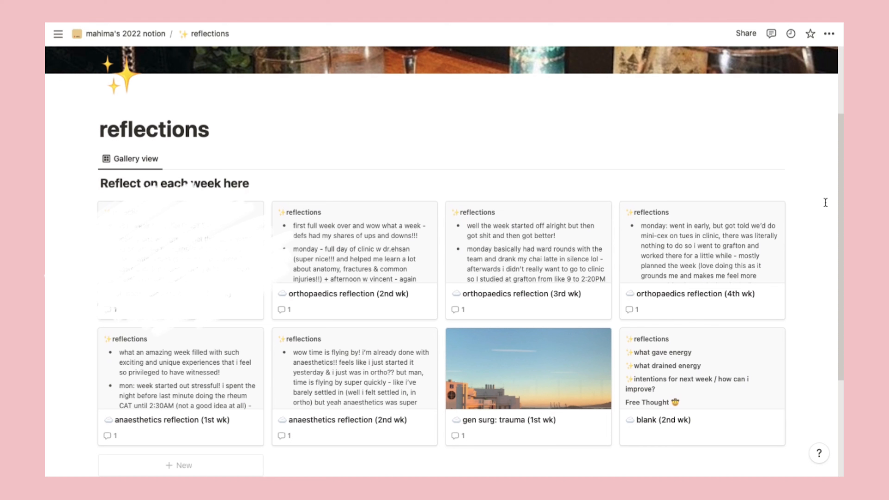
mouse_move(701, 385)
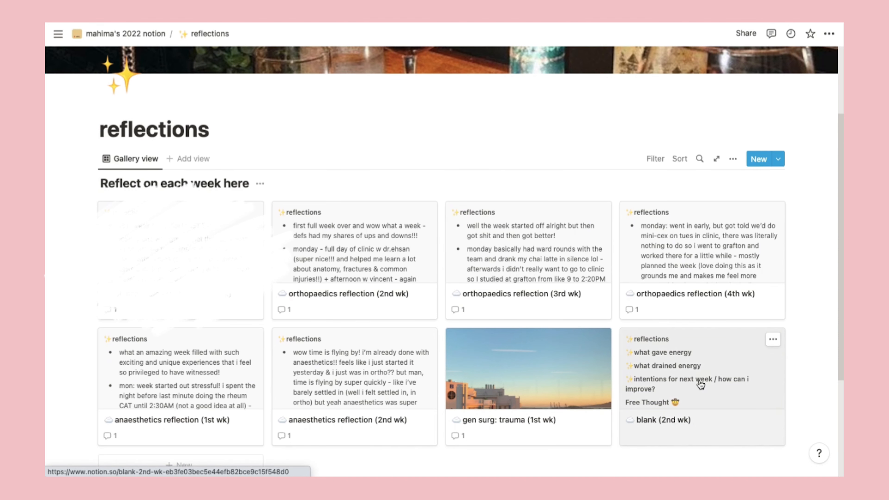
click(664, 419)
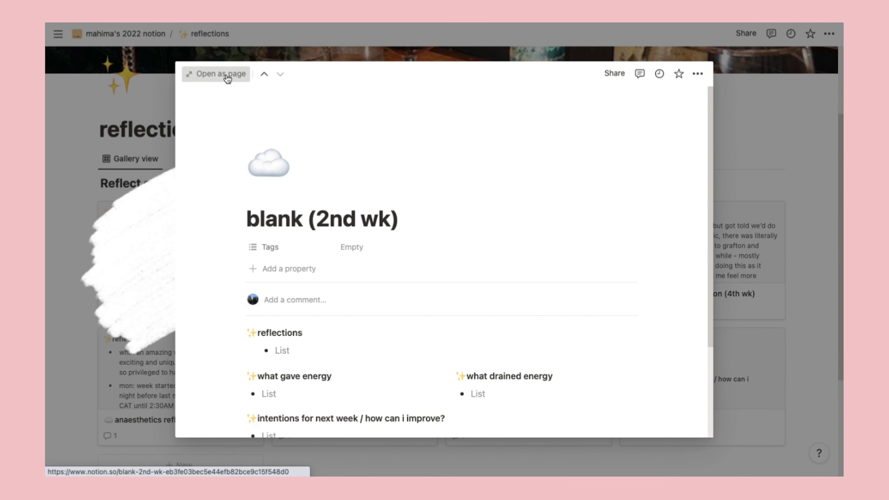
click(215, 73)
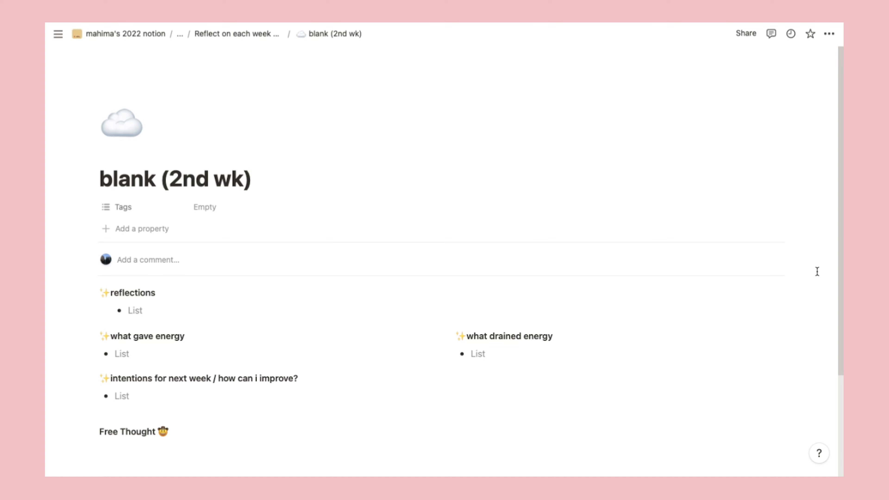
Step: Read through the anaesthetics week reflection and move on to the monthly overview
scroll(up, 3)
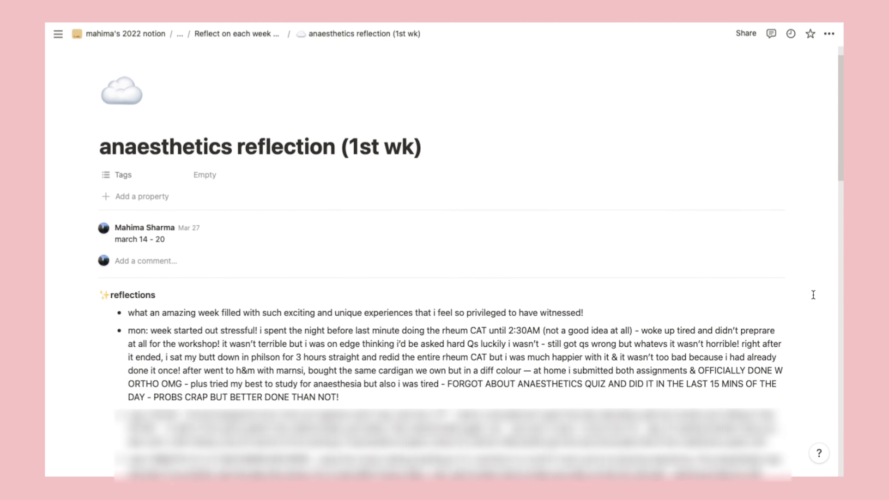
scroll(down, 3)
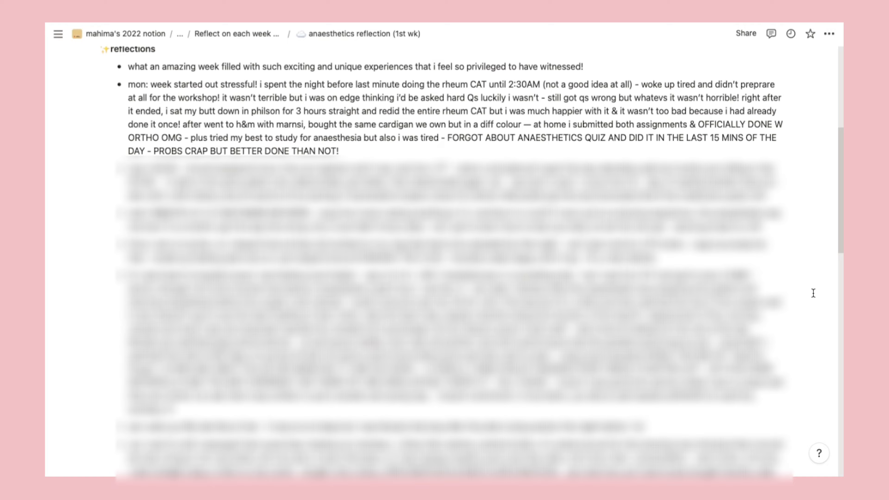
scroll(down, 3)
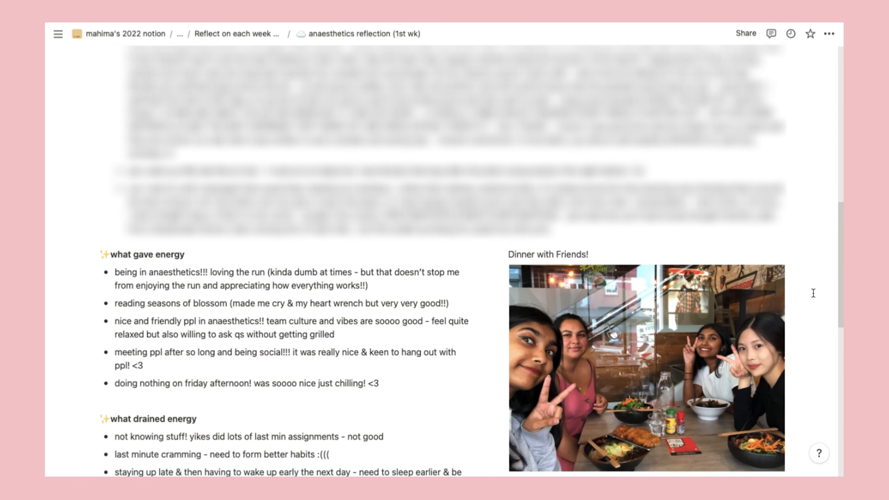
scroll(down, 3)
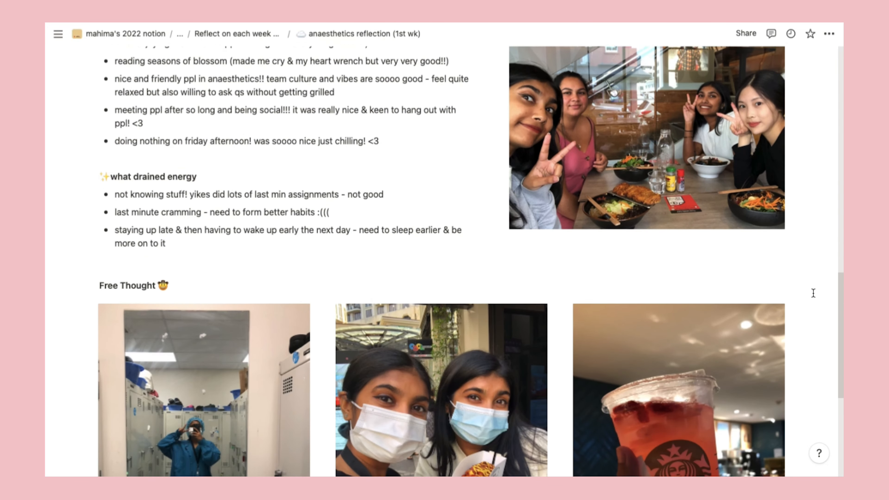
scroll(down, 3)
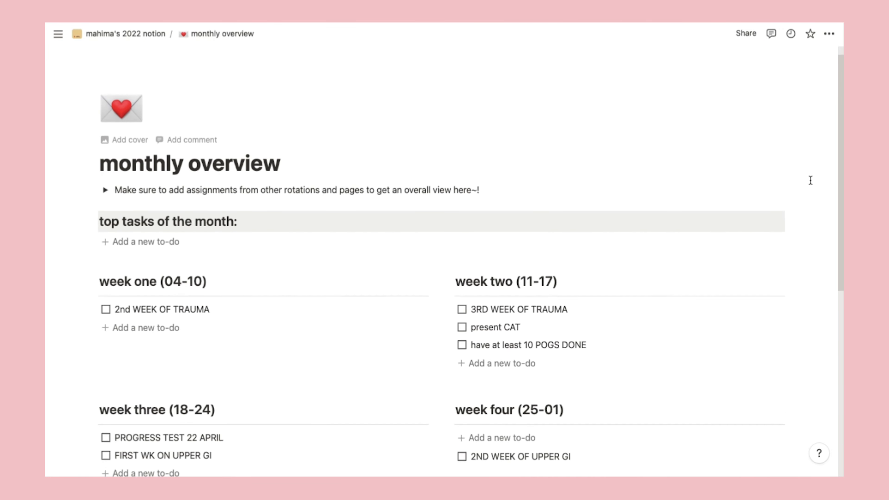
click(128, 33)
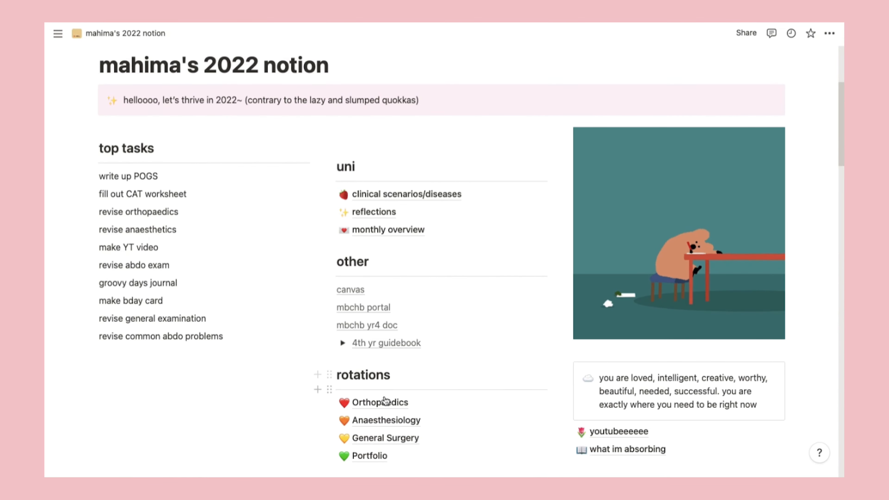
Step: Read through the Orthopaedics rotation page, then go to the Anaesthesiology page
click(382, 402)
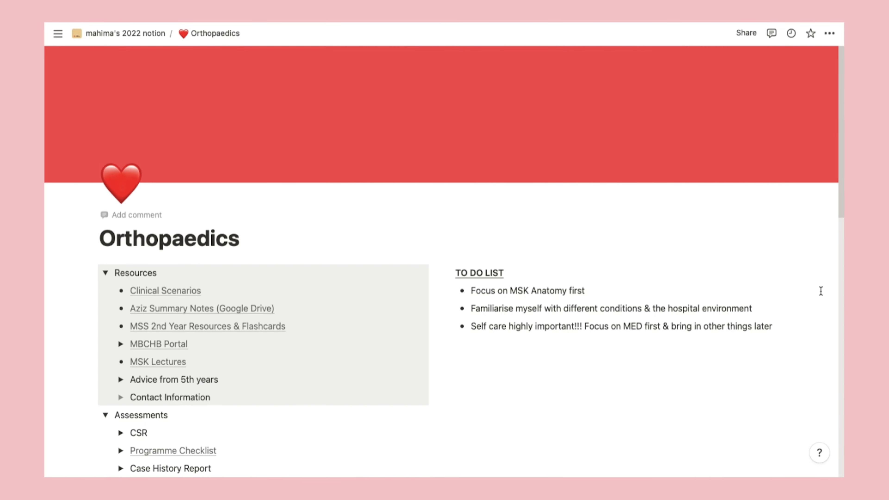
scroll(down, 3)
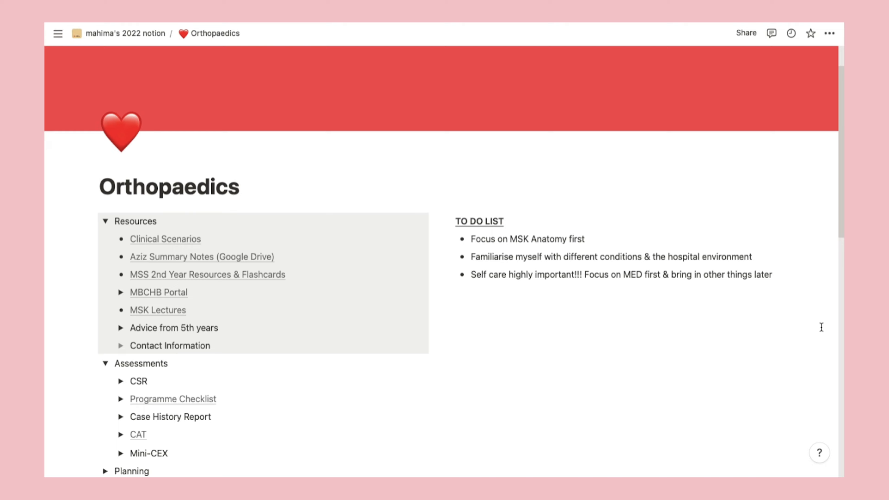
scroll(down, 3)
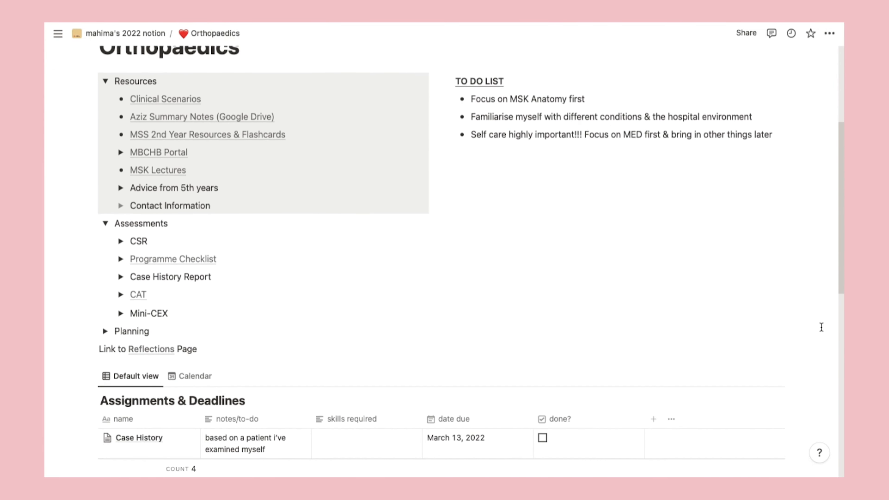
scroll(down, 3)
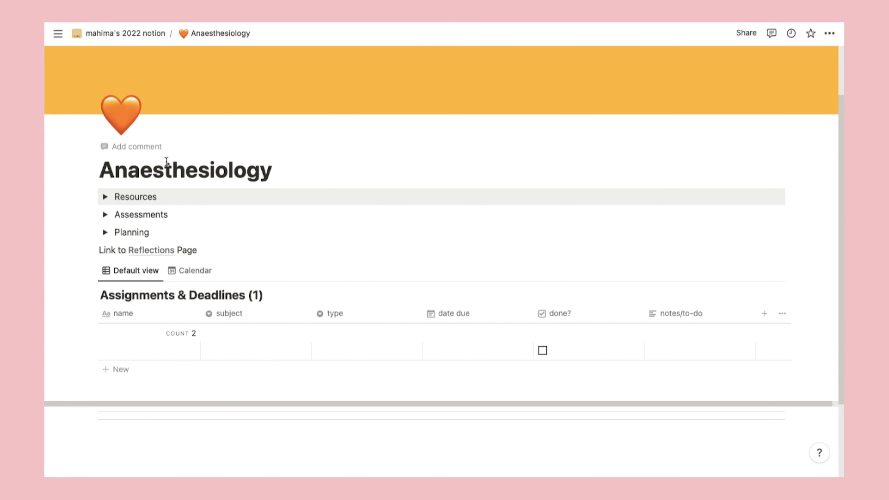
click(105, 215)
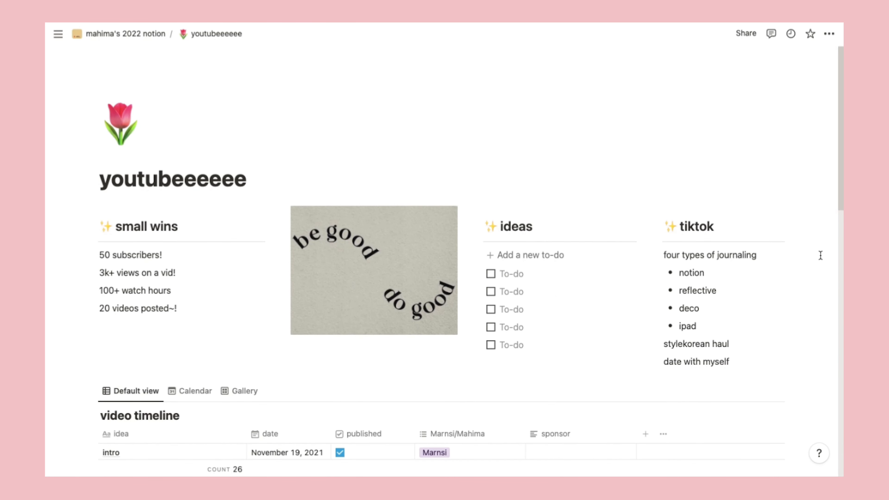
Step: Scroll through the youtube page's video timeline table of ideas, dates and published status
scroll(down, 3)
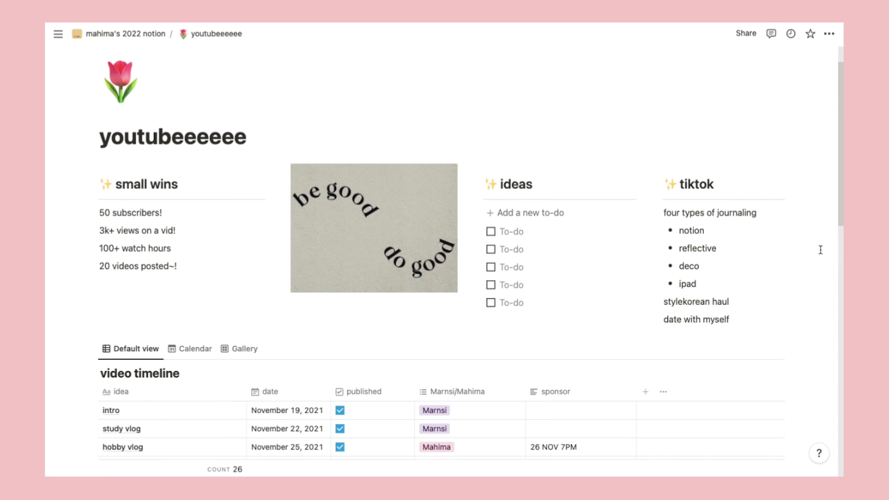
scroll(down, 3)
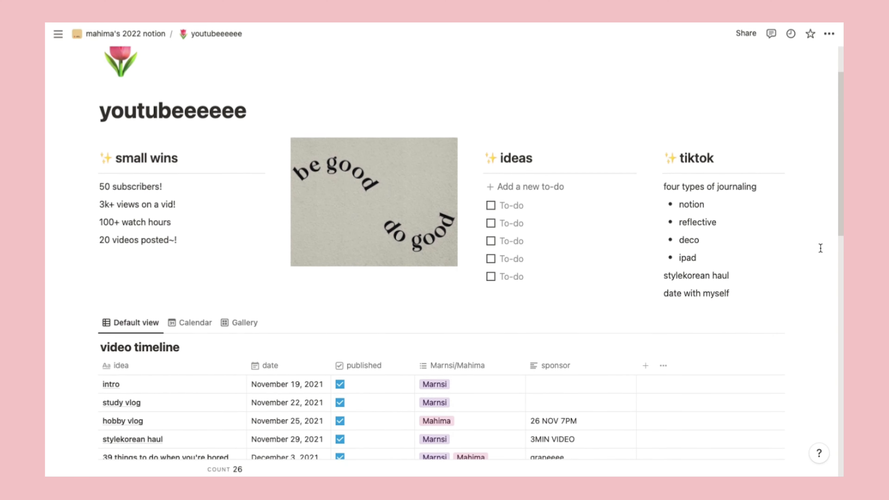
scroll(down, 3)
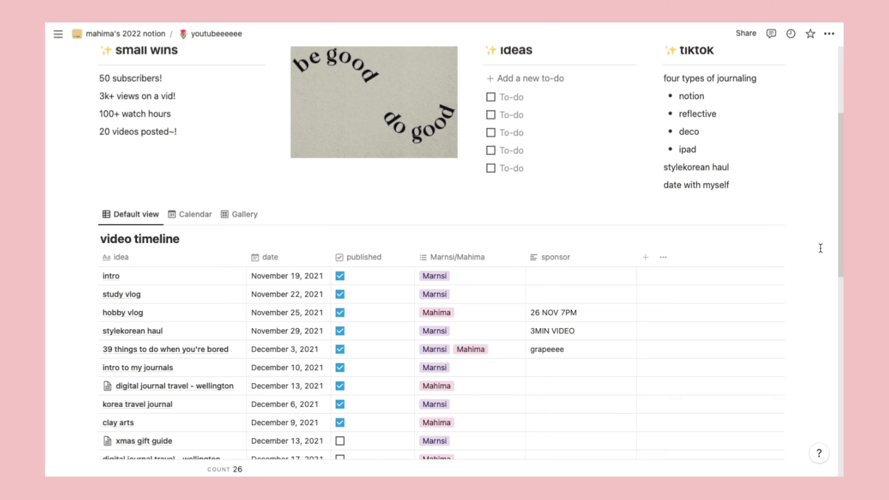
scroll(down, 3)
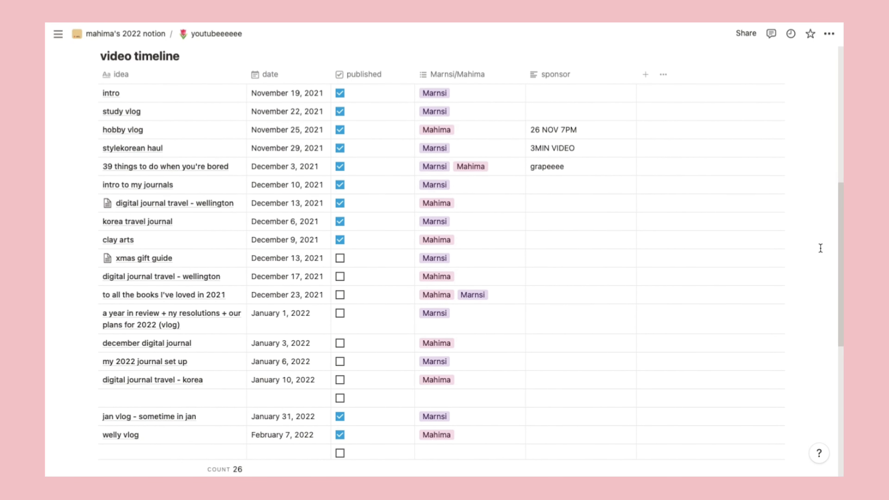
scroll(down, 3)
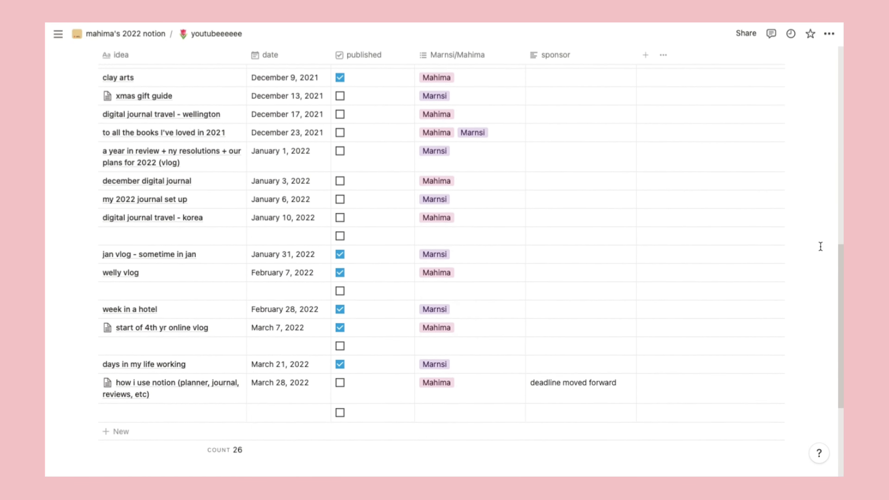
scroll(up, 3)
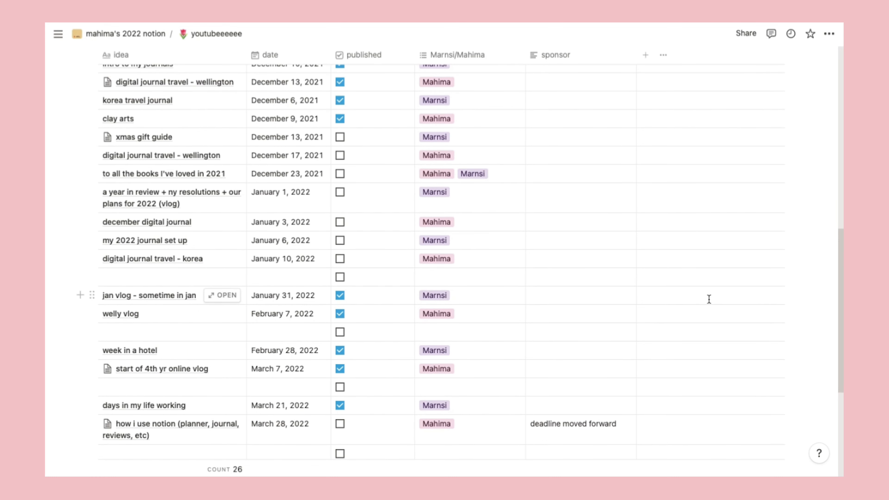
mouse_move(222, 424)
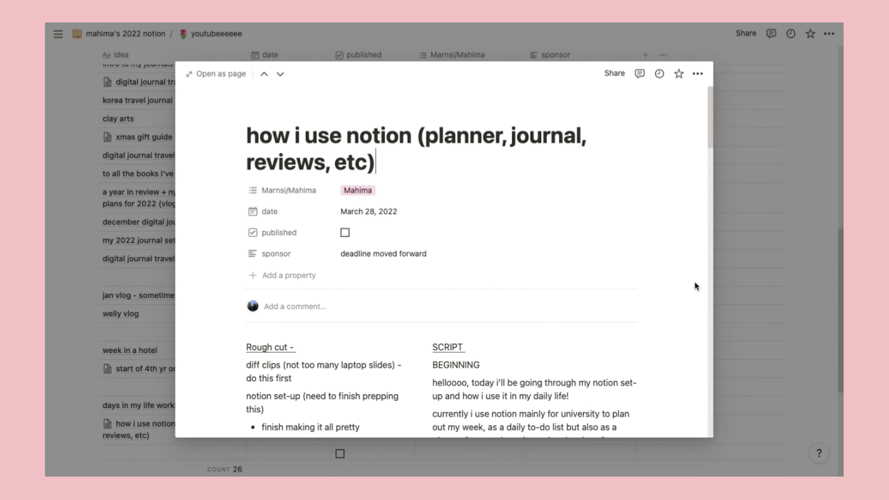
Step: Read the 'how i use notion' script notes, then open the 'what im absorbing' media database
scroll(down, 3)
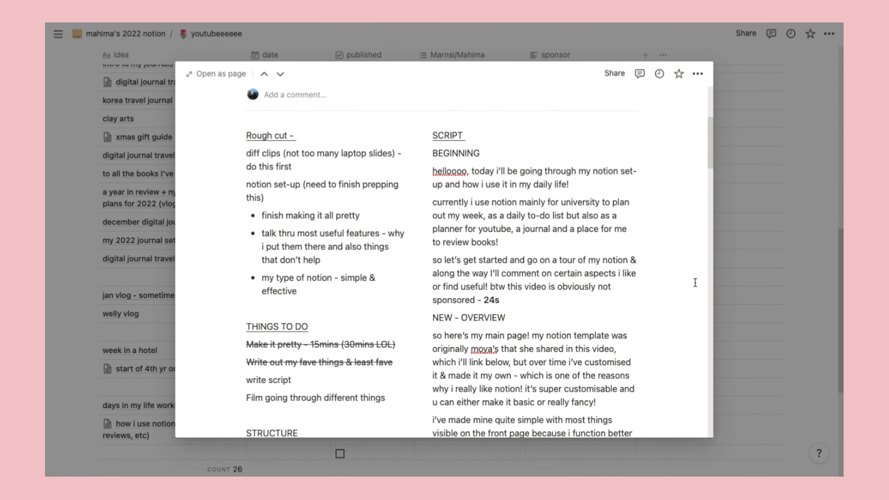
scroll(down, 3)
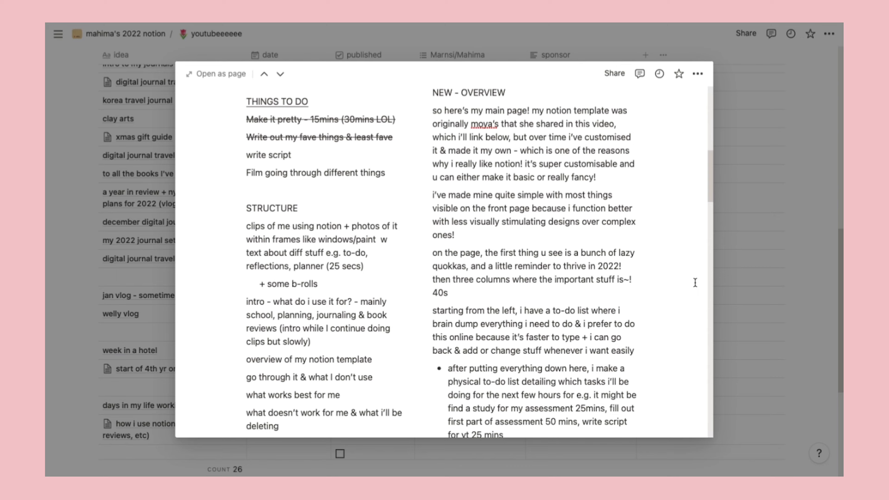
scroll(down, 3)
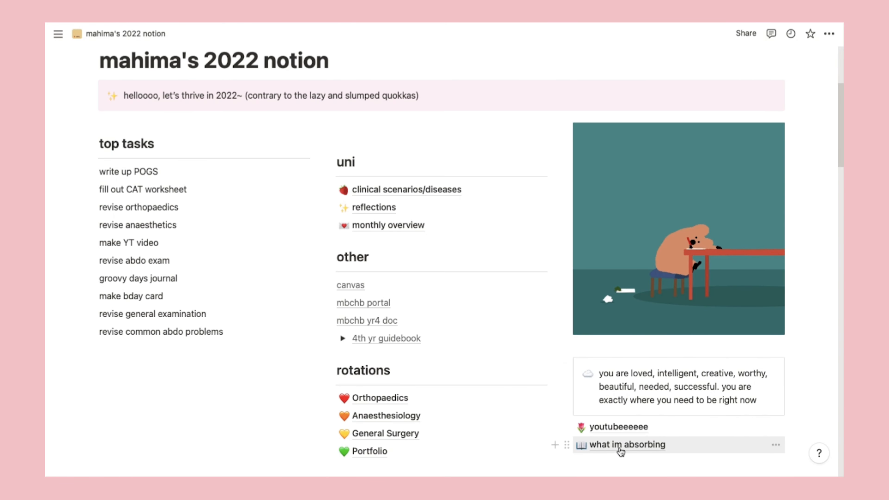
click(627, 445)
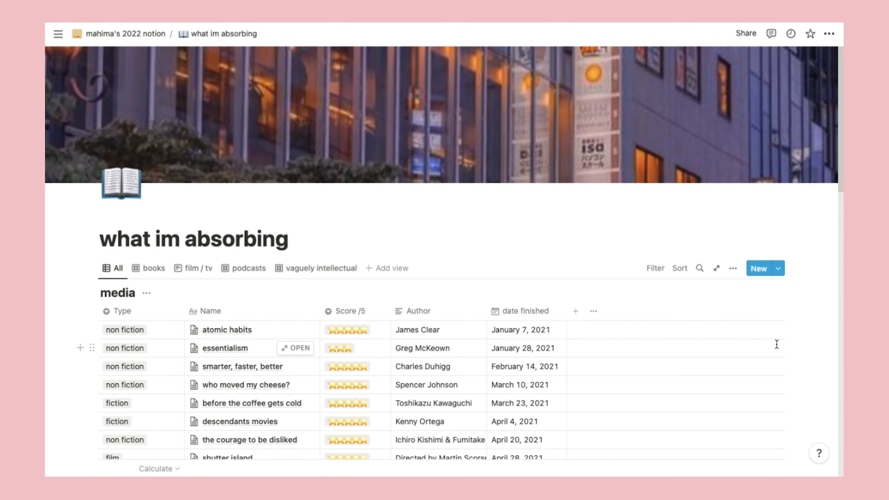
mouse_move(818, 339)
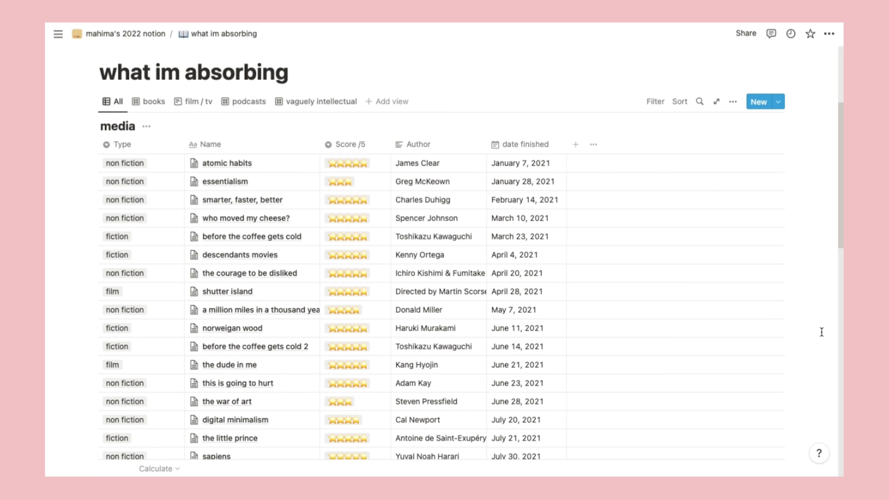
scroll(down, 3)
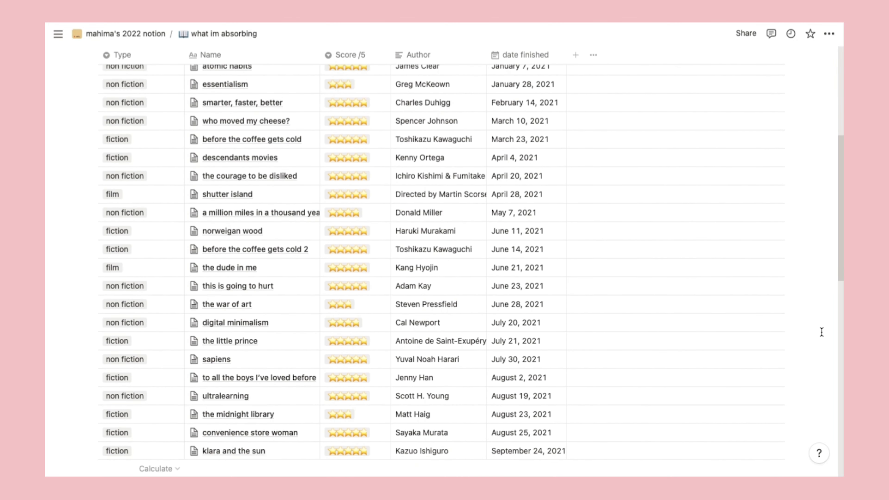
scroll(down, 3)
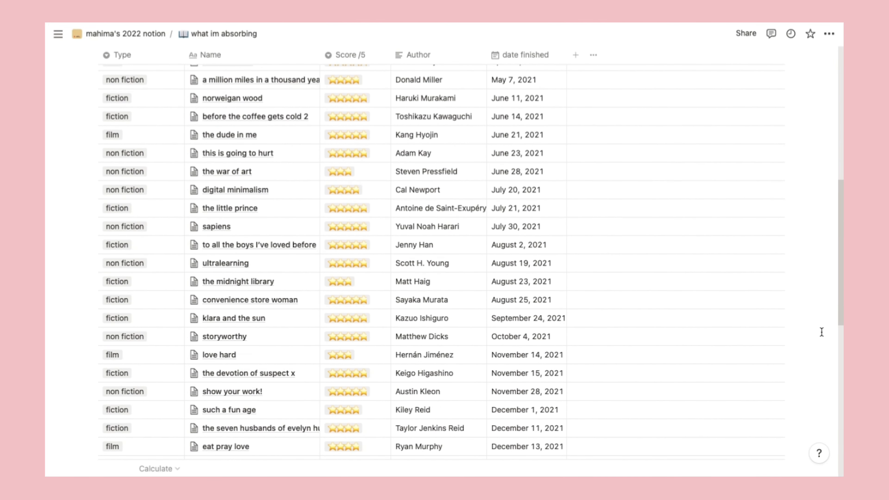
scroll(down, 3)
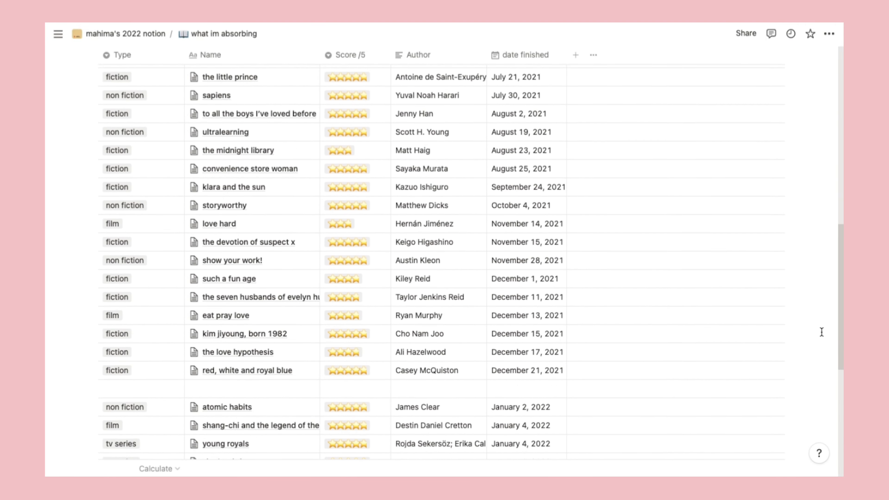
scroll(down, 3)
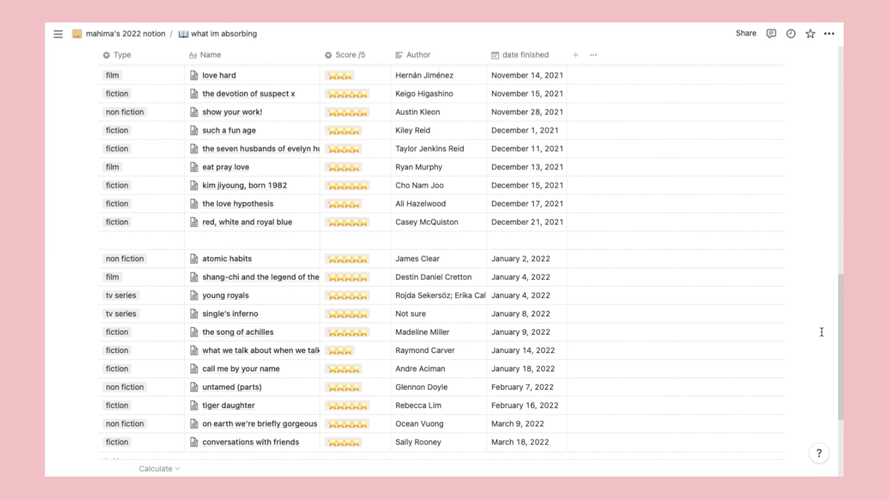
scroll(down, 3)
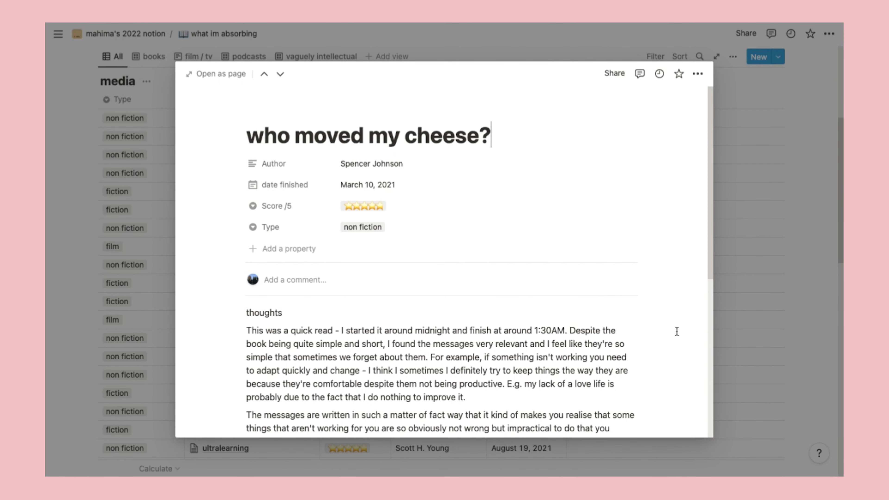
Step: Scroll through the 'who moved my cheese?' review thoughts before moving to 'the little prince'
scroll(down, 3)
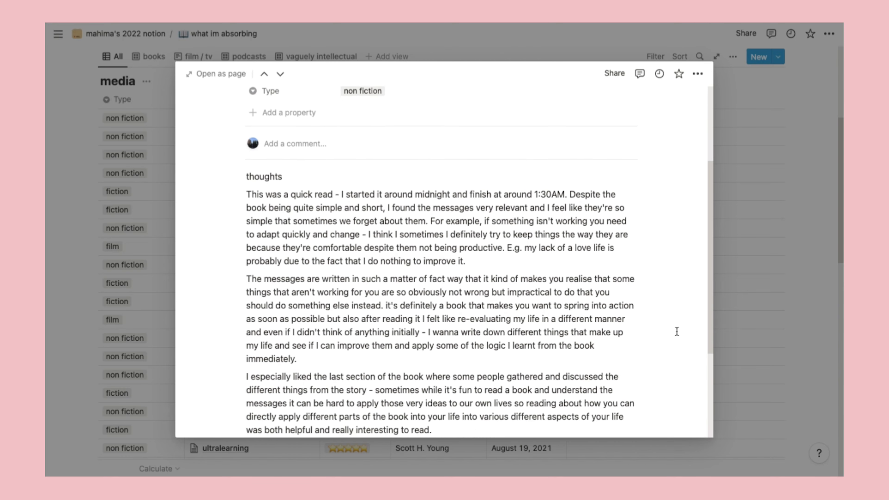
scroll(down, 3)
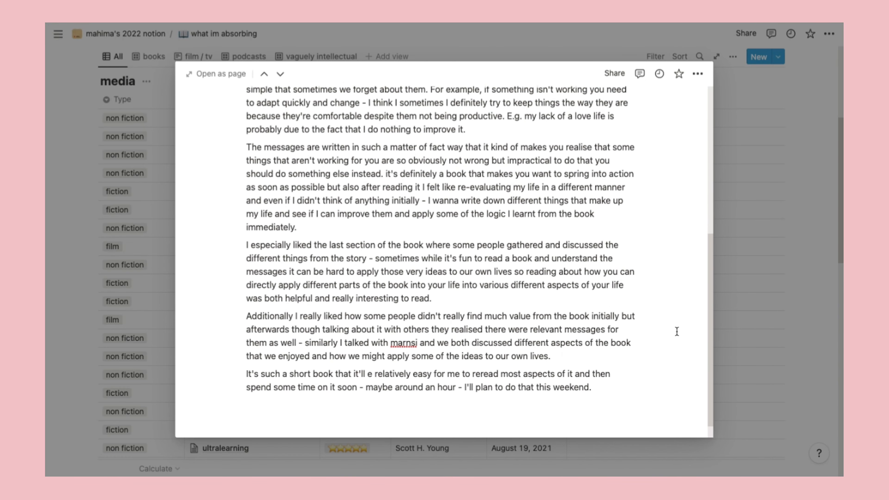
scroll(up, 3)
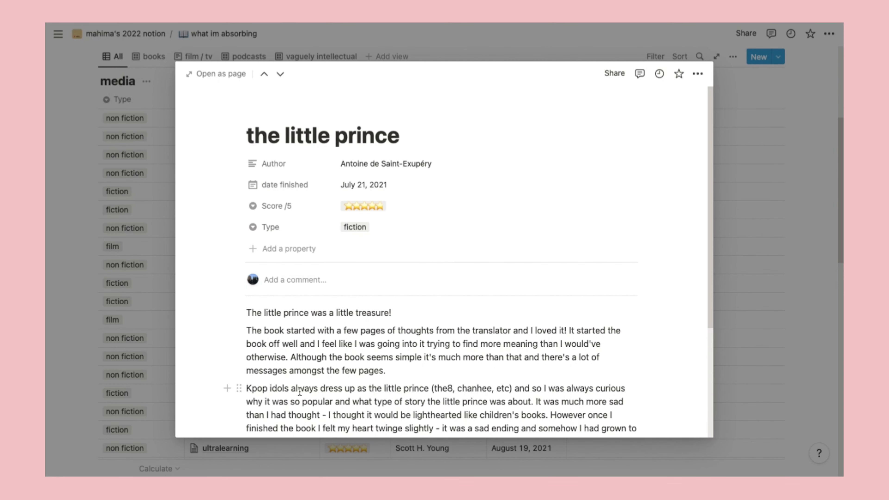
mouse_move(682, 359)
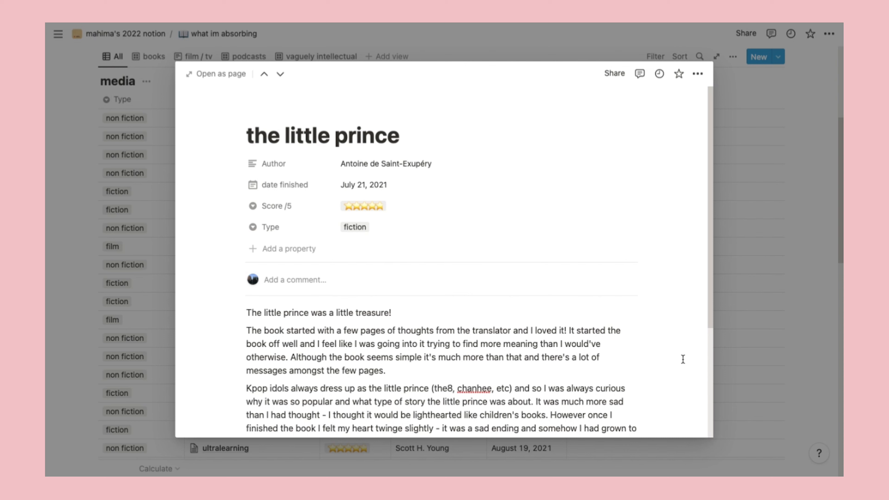
scroll(up, 3)
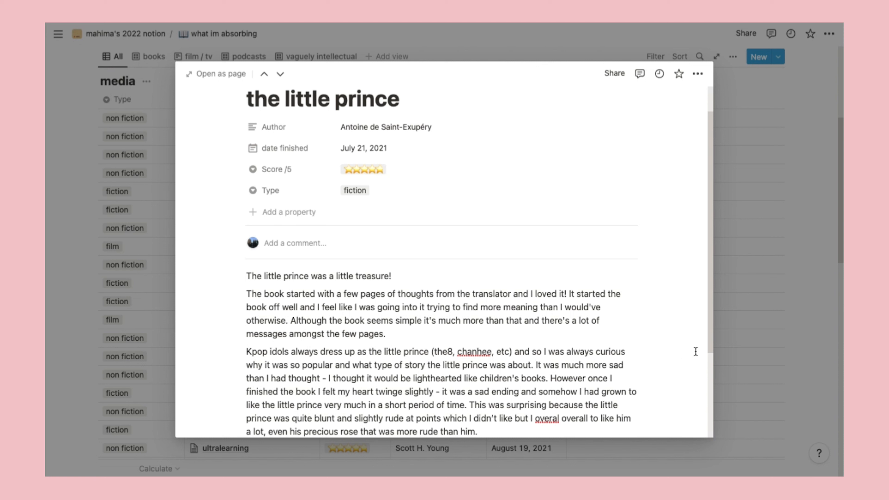
mouse_move(779, 313)
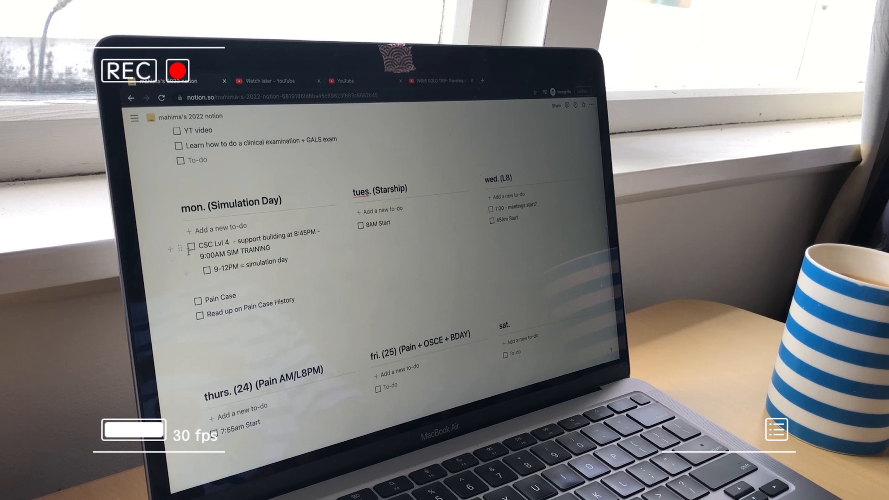
Step: Tick off the 'CSC Lvl 4' to-do under Monday's Simulation Day
click(191, 246)
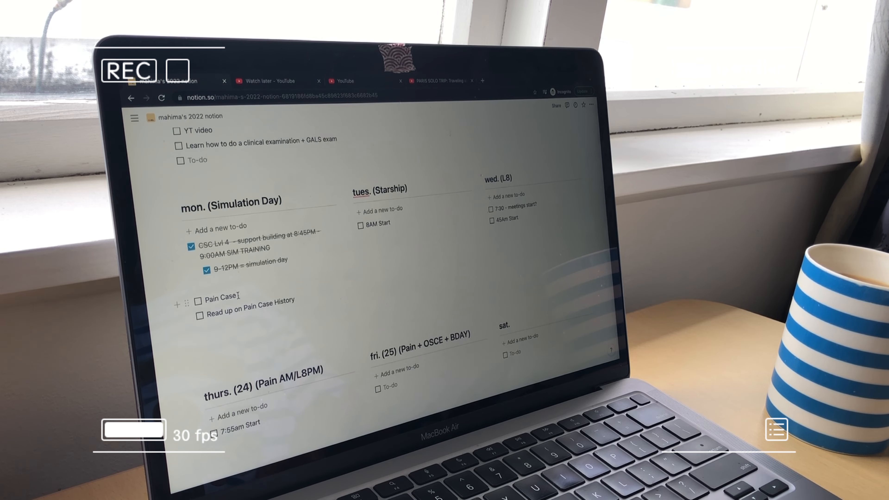